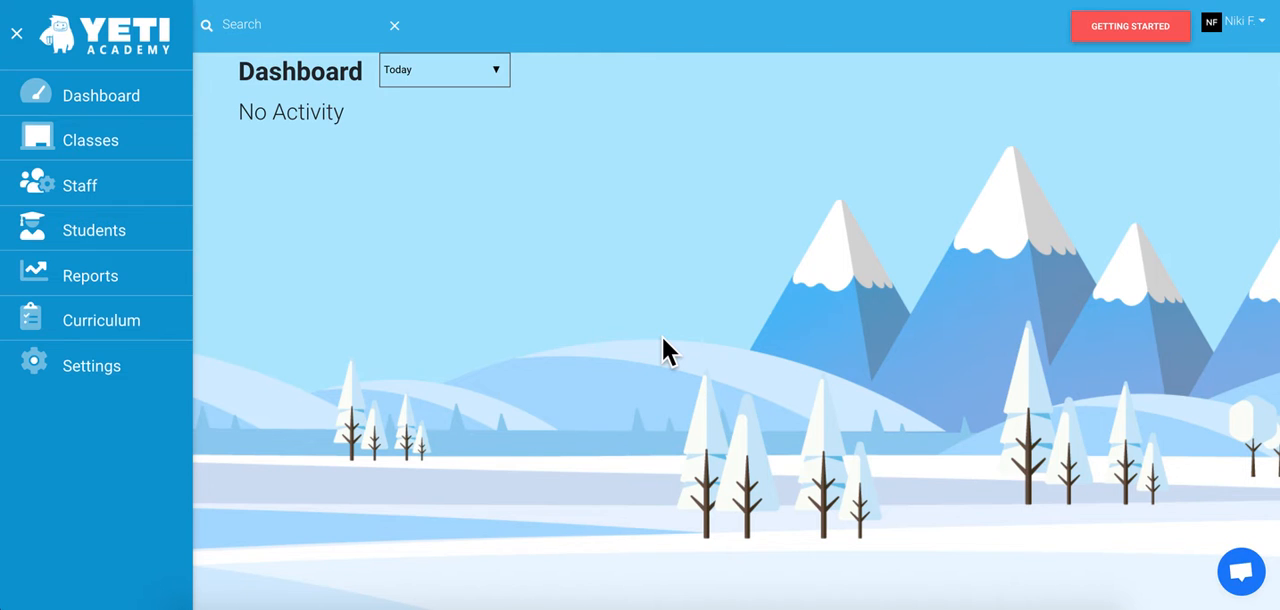
Go to School Management via Settings in the left sidebar.
{"action": "left_click", "coordinate": [92, 364]}
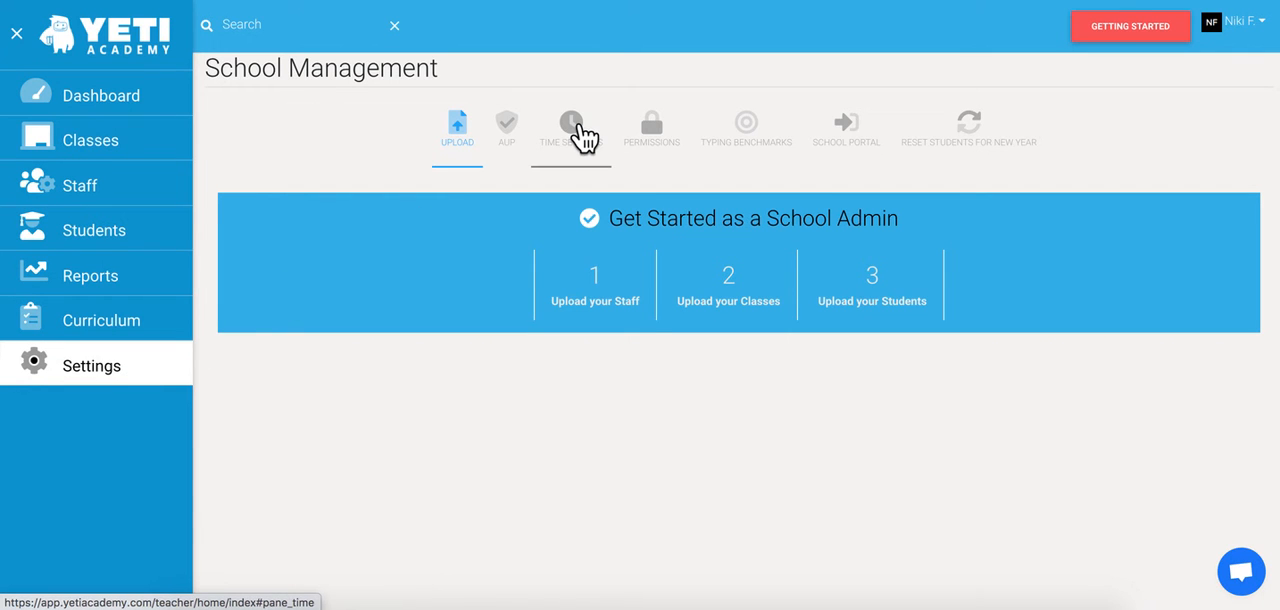
Switch to the Time Settings section showing time zone and schedule fields.
{"action": "left_click", "coordinate": [572, 128]}
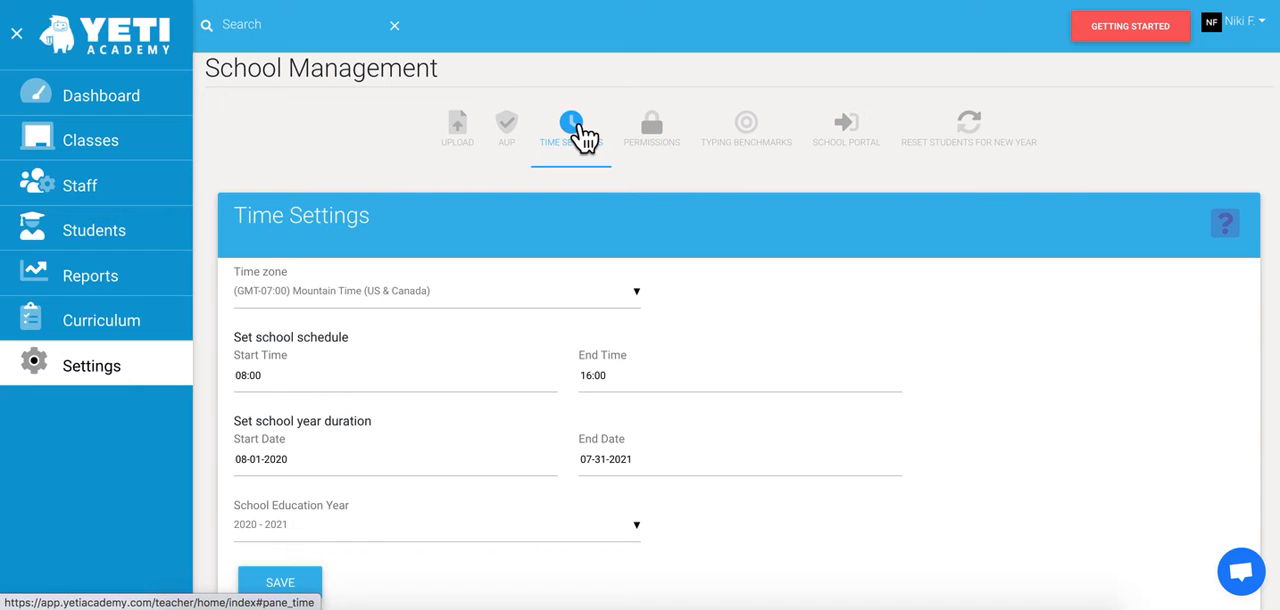
{"action": "mouse_move", "coordinate": [622, 232]}
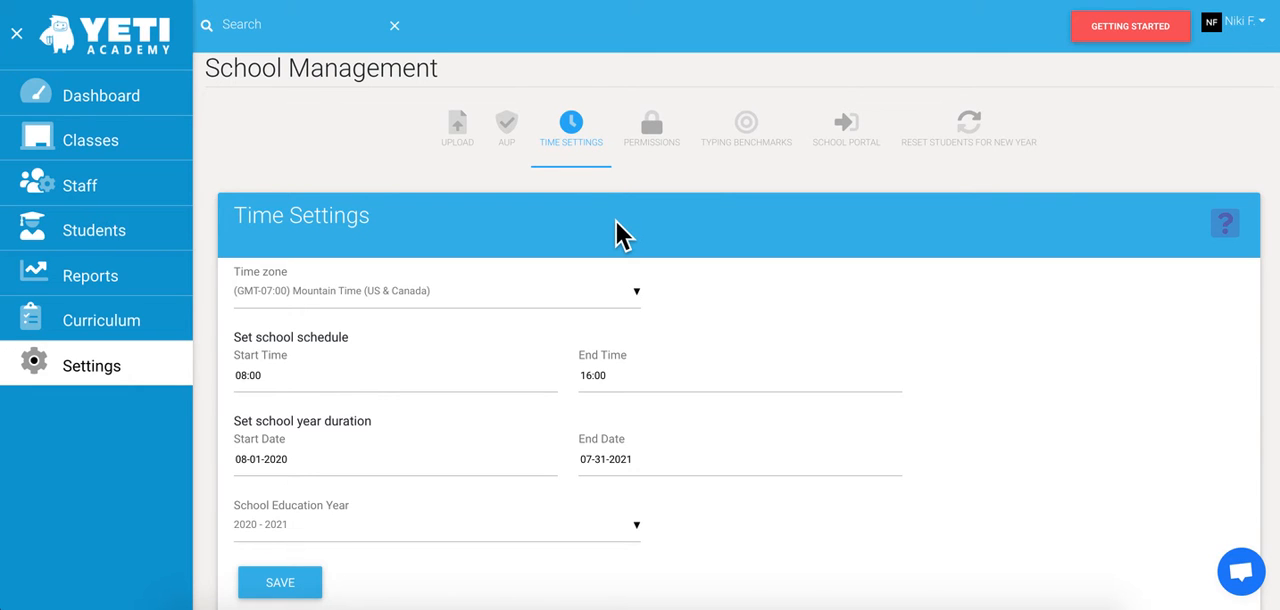
{"action": "mouse_move", "coordinate": [564, 302]}
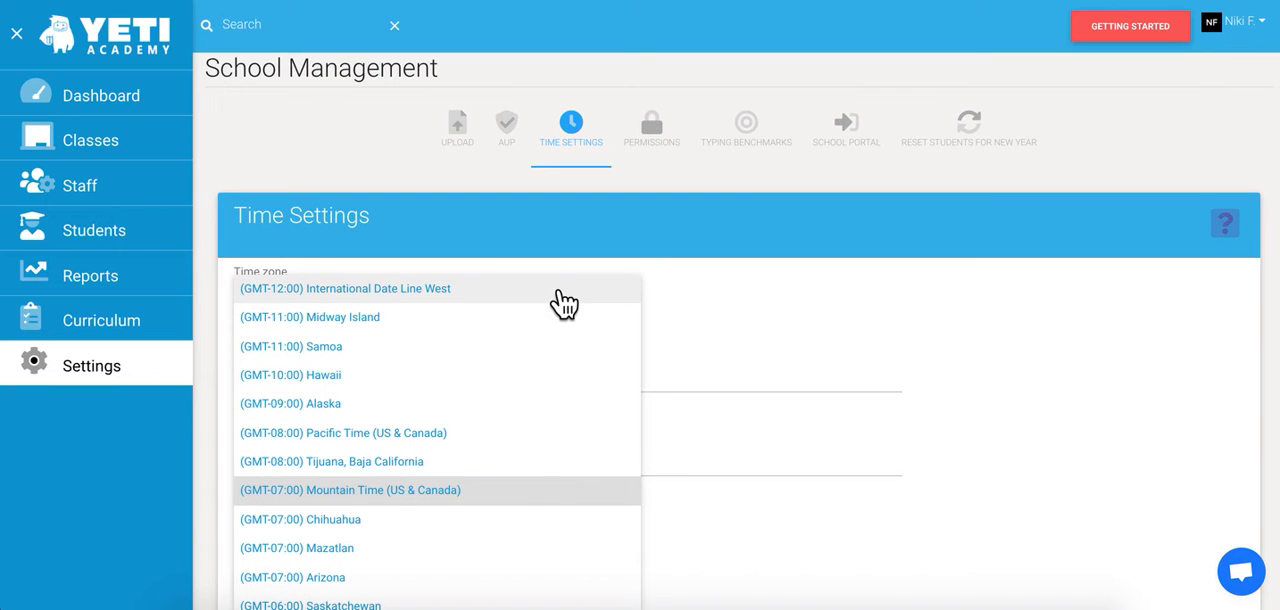
{"action": "mouse_move", "coordinate": [510, 440]}
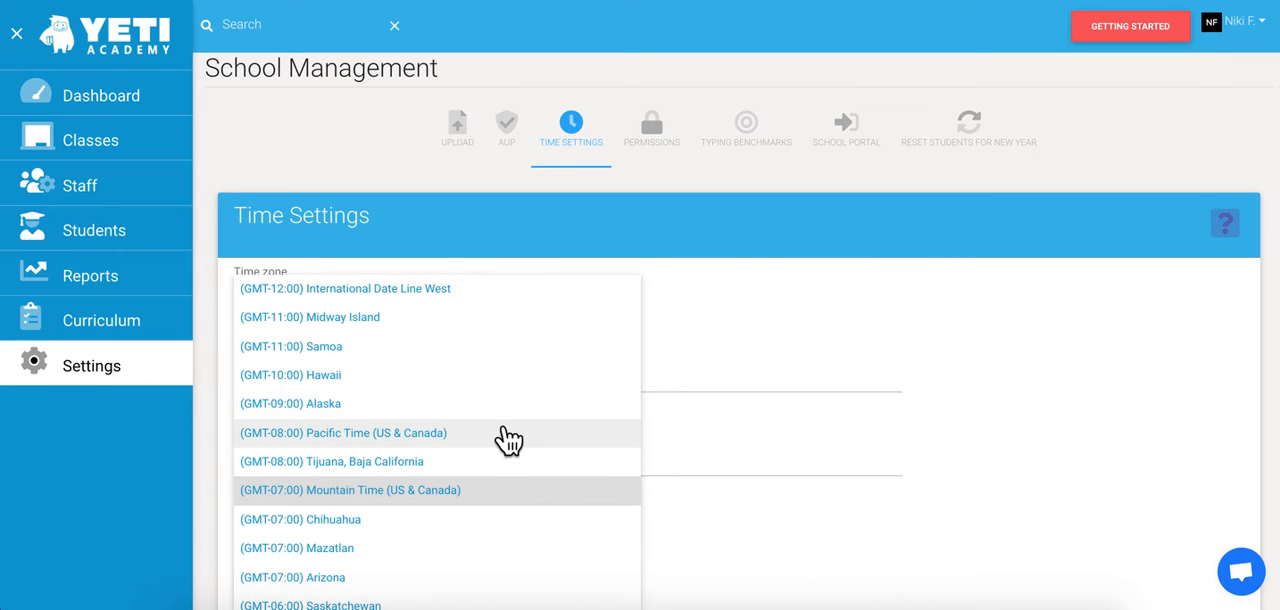
Set the time zone to (GMT-08:00) Pacific Time (US & Canada) and save it.
{"action": "left_click", "coordinate": [344, 432]}
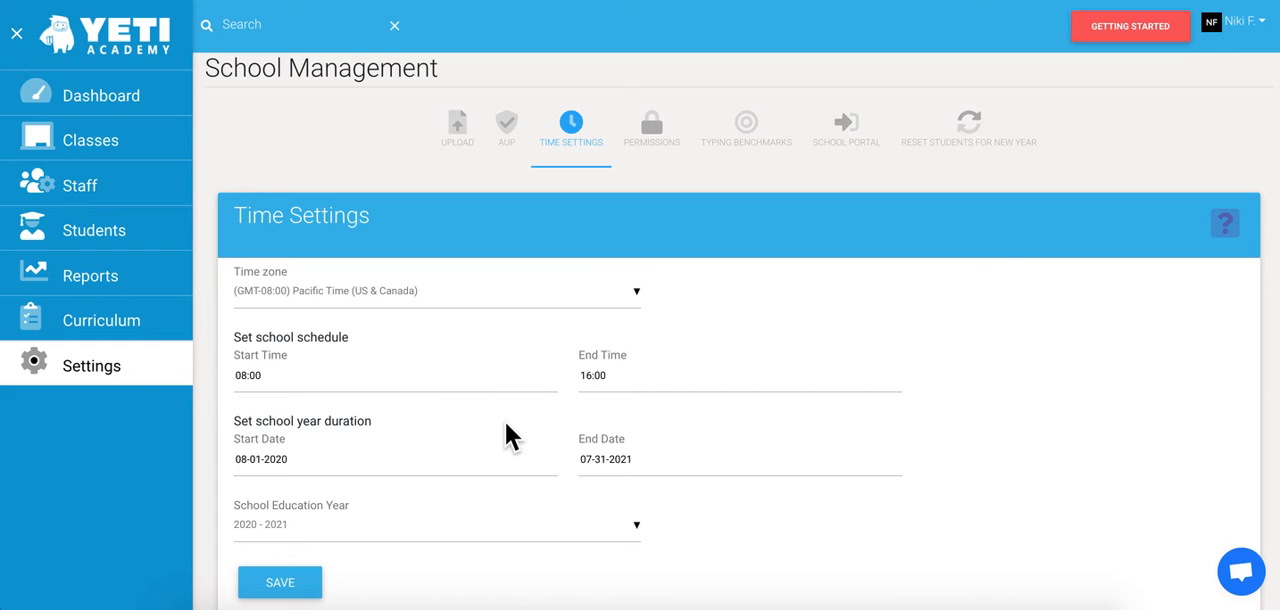
{"action": "mouse_move", "coordinate": [536, 456]}
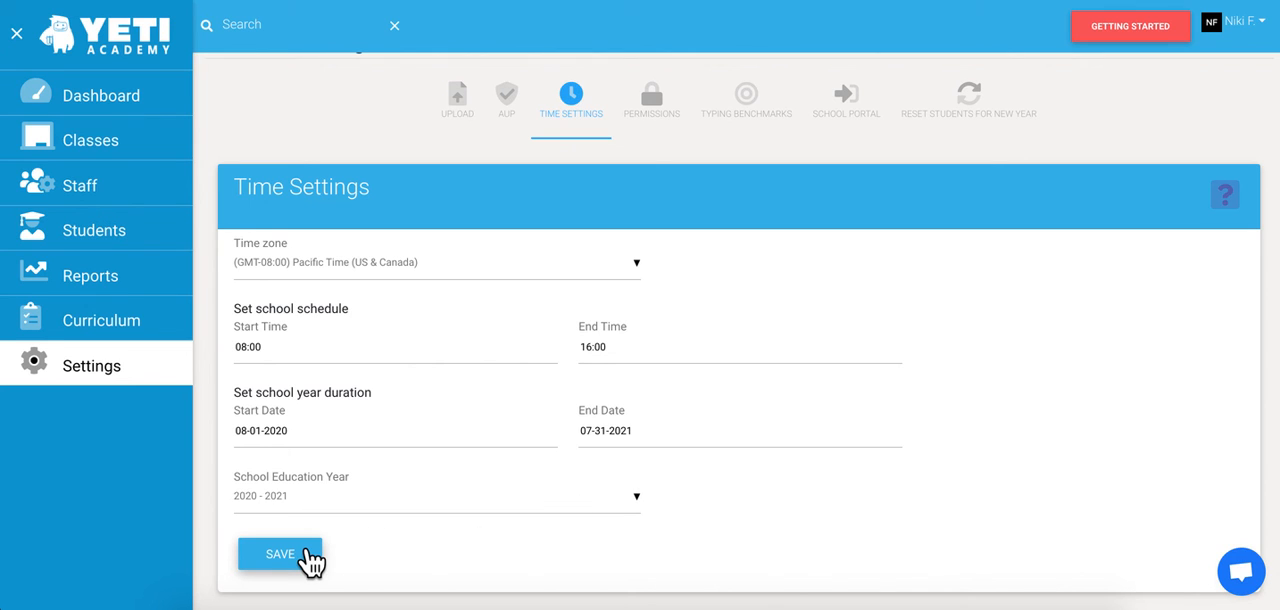
{"action": "left_click", "coordinate": [280, 554]}
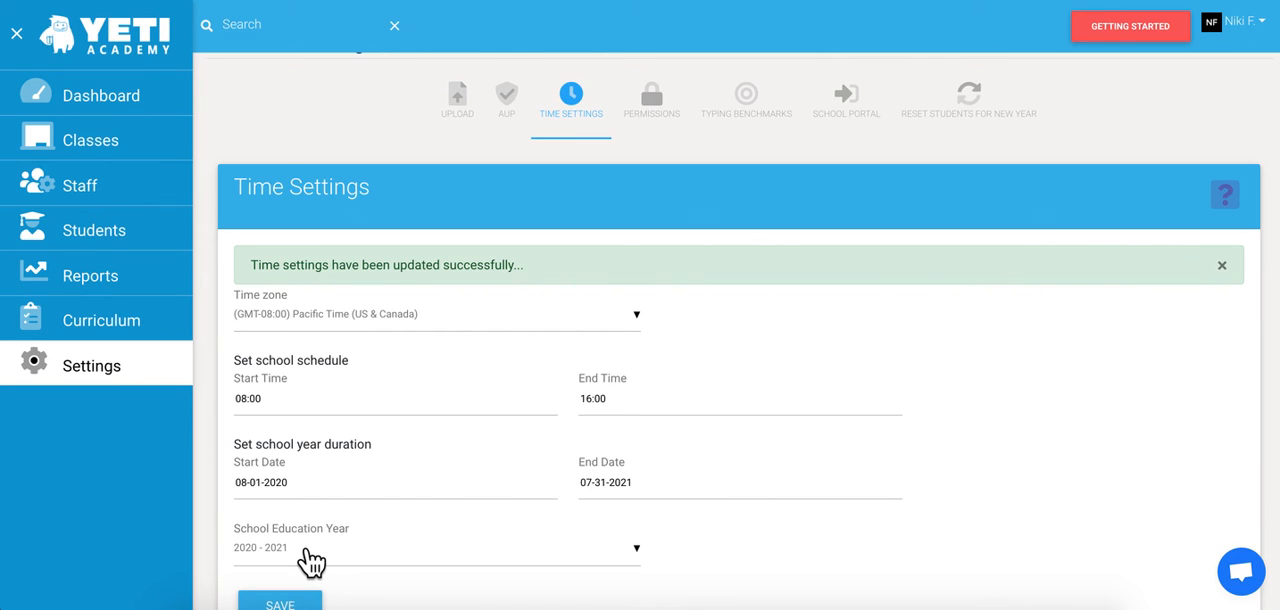